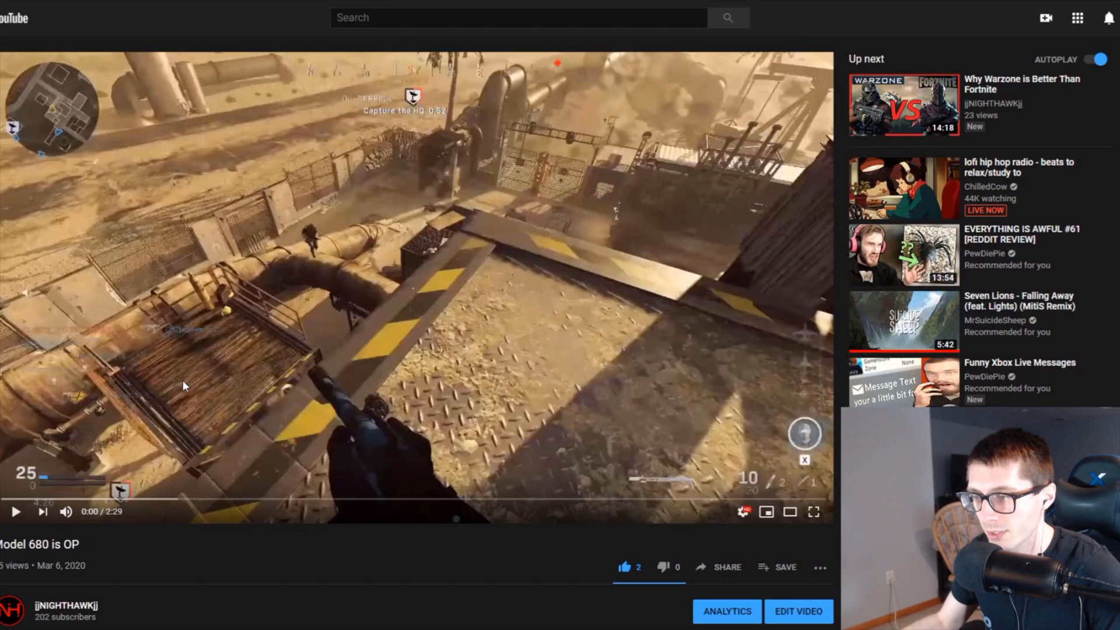
Preview the model 680 op carmel dance clip in Movies & TV, then close the player
left_click(742, 511)
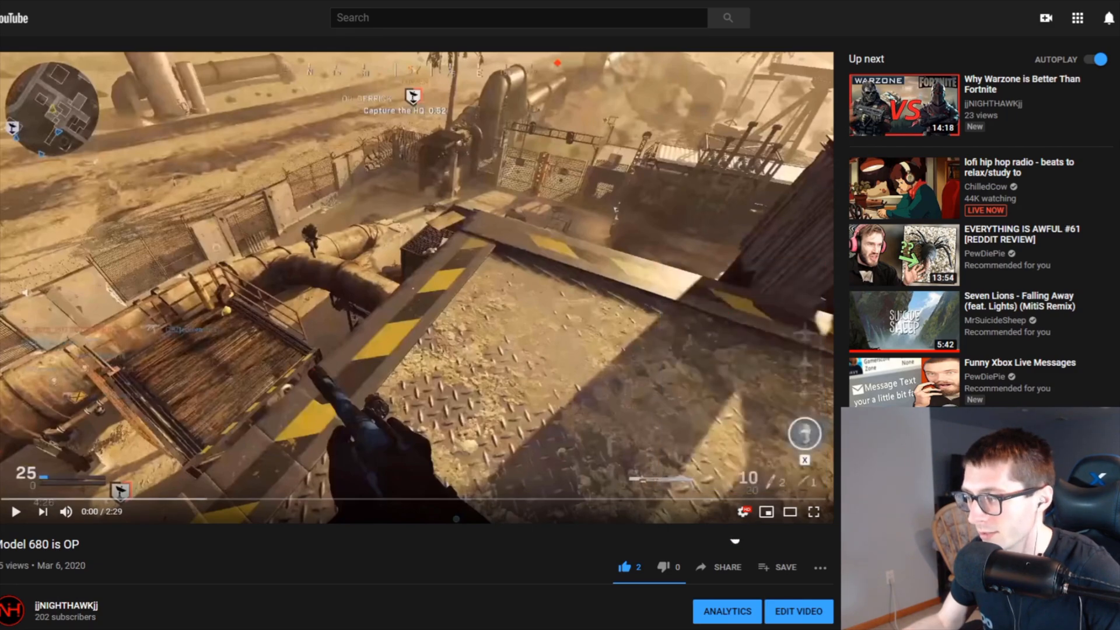
left_click(15, 511)
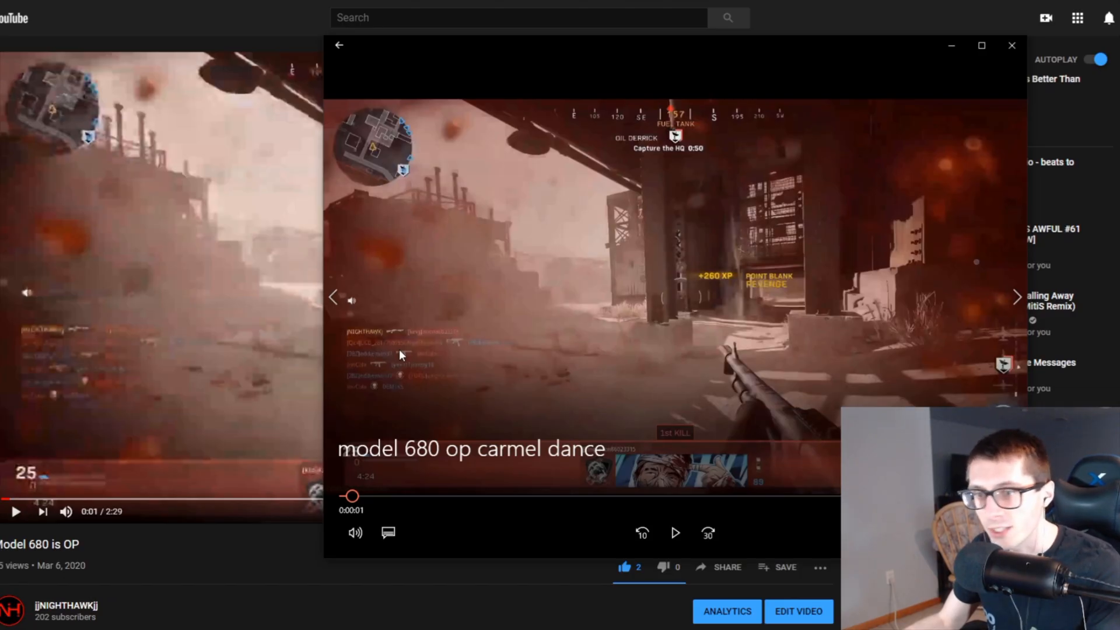
mouse_move(132, 327)
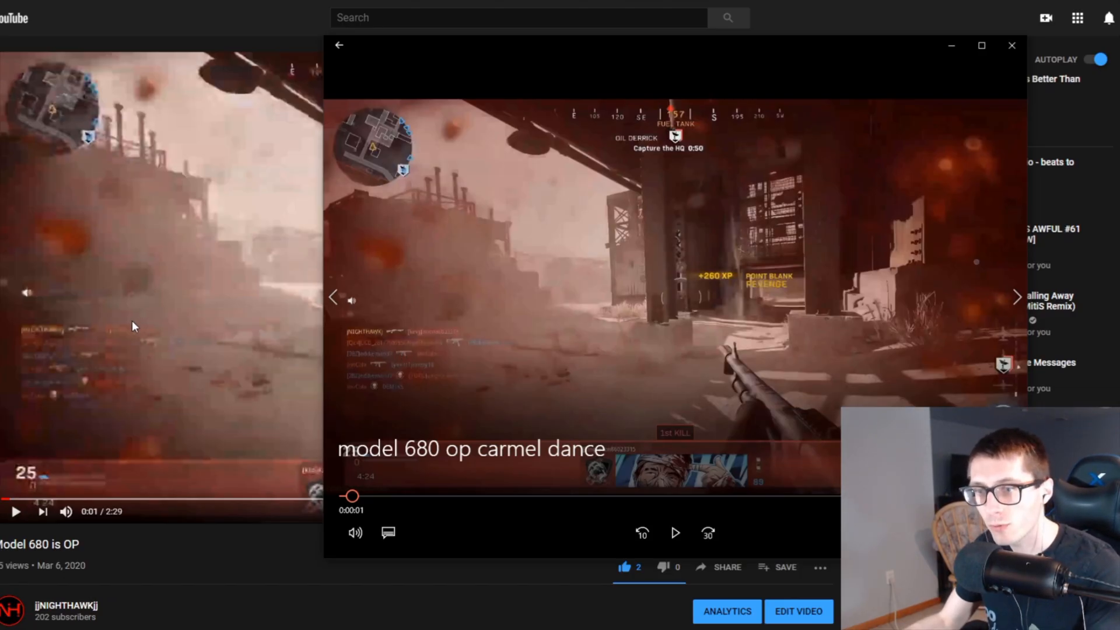
mouse_move(885, 236)
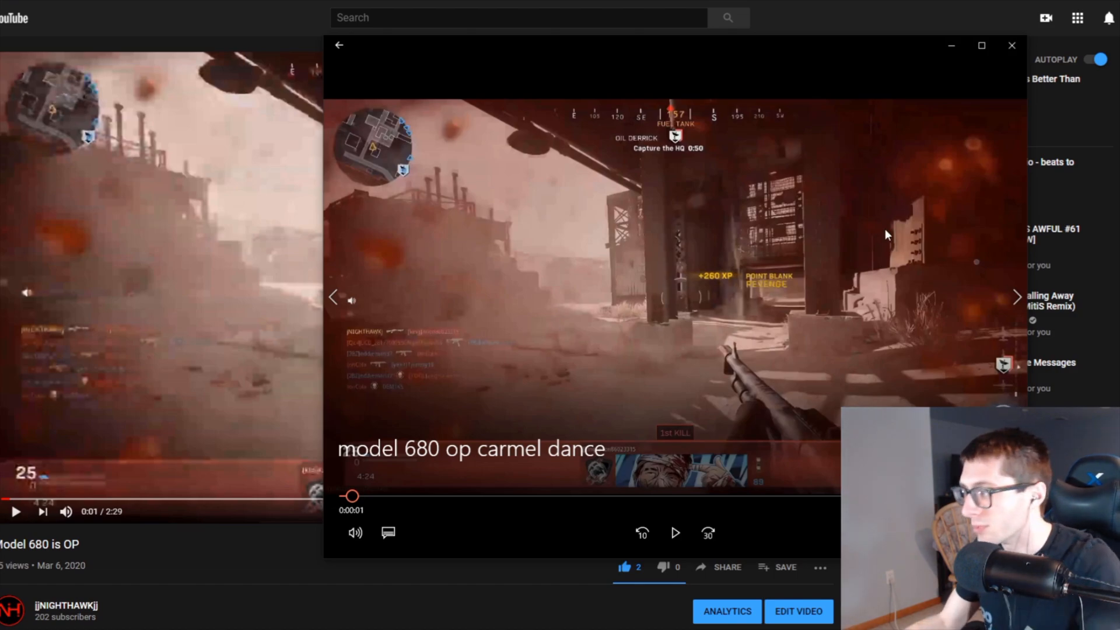
mouse_move(868, 137)
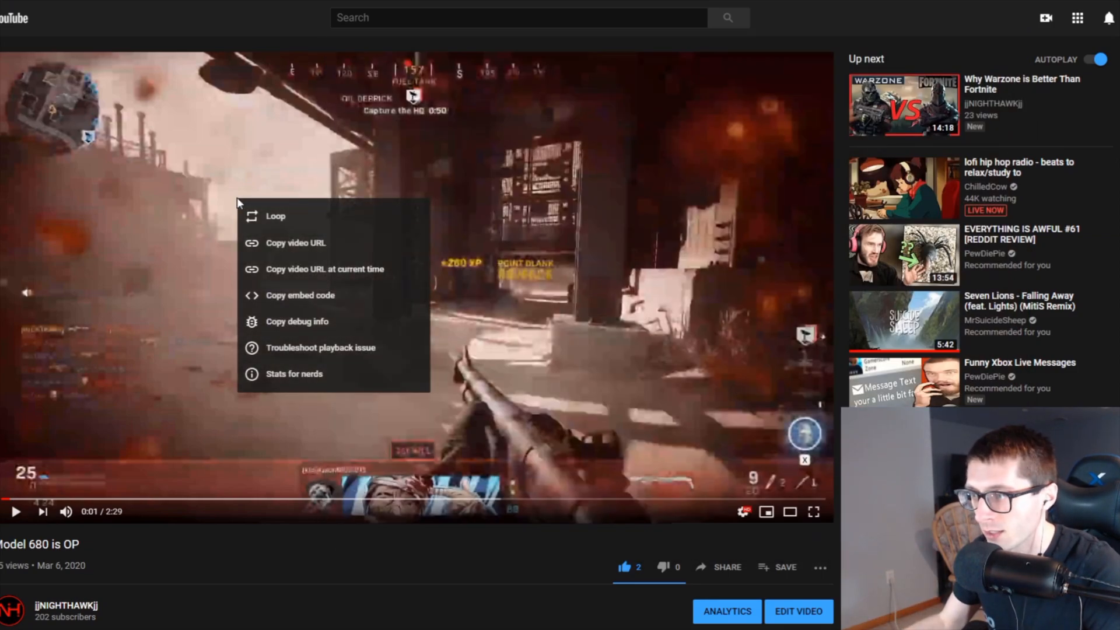
Show Stats for nerds on the Model 680 is OP video, revealing 1920x1080@60 with avc1, and bring up the account menu
left_click(294, 372)
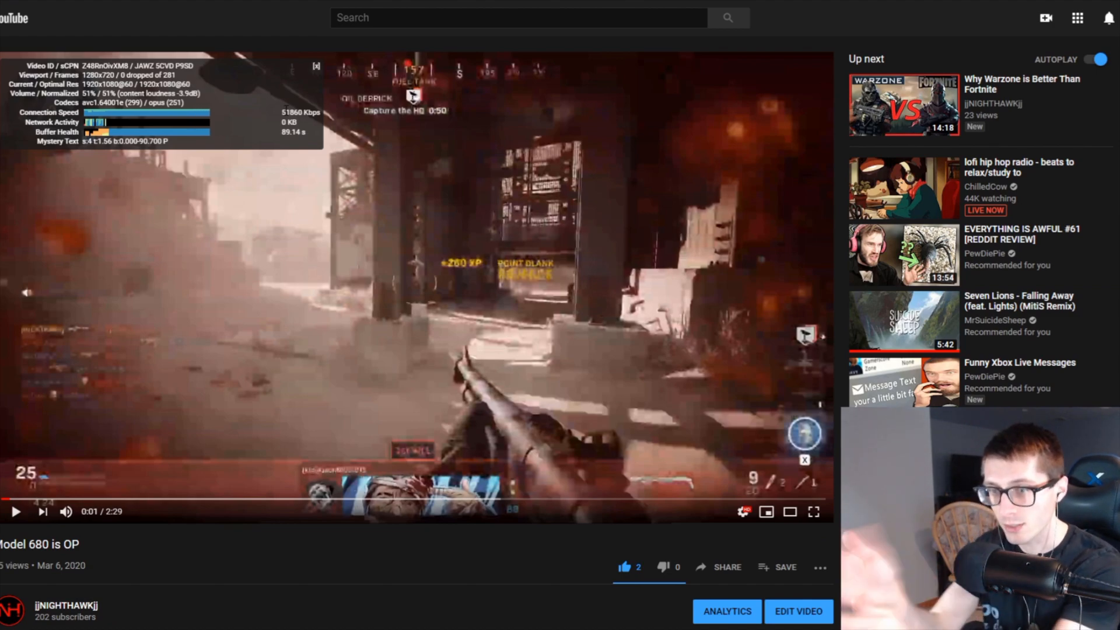
left_click(1108, 18)
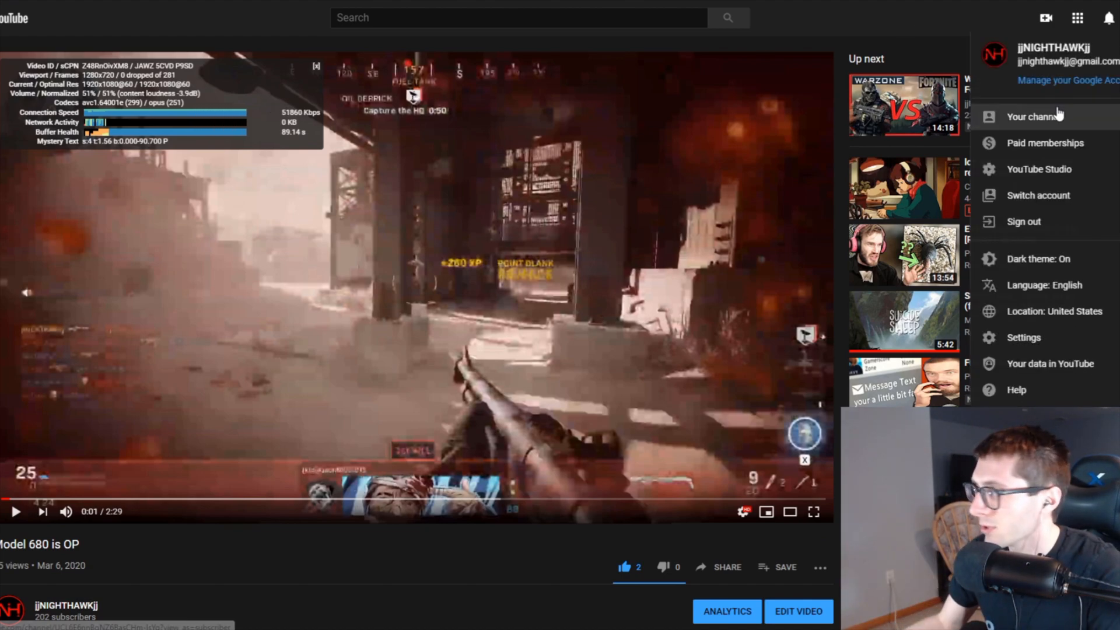
Go to Your channel's Videos and play Intense First Warzone Win For The BOIS, streaming with vp09
left_click(1034, 117)
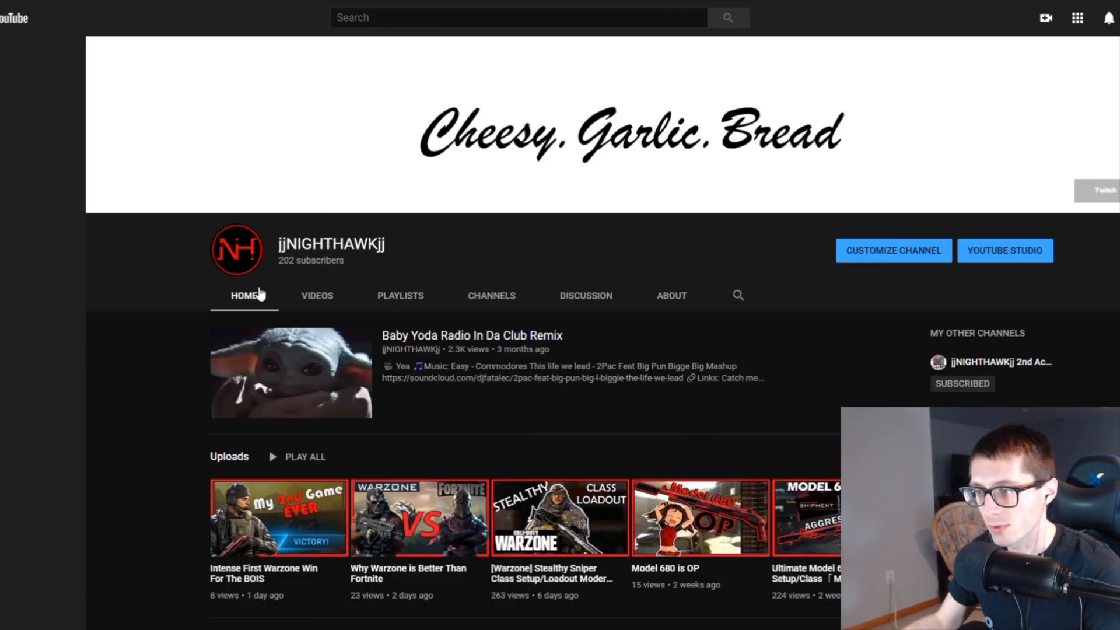
left_click(316, 295)
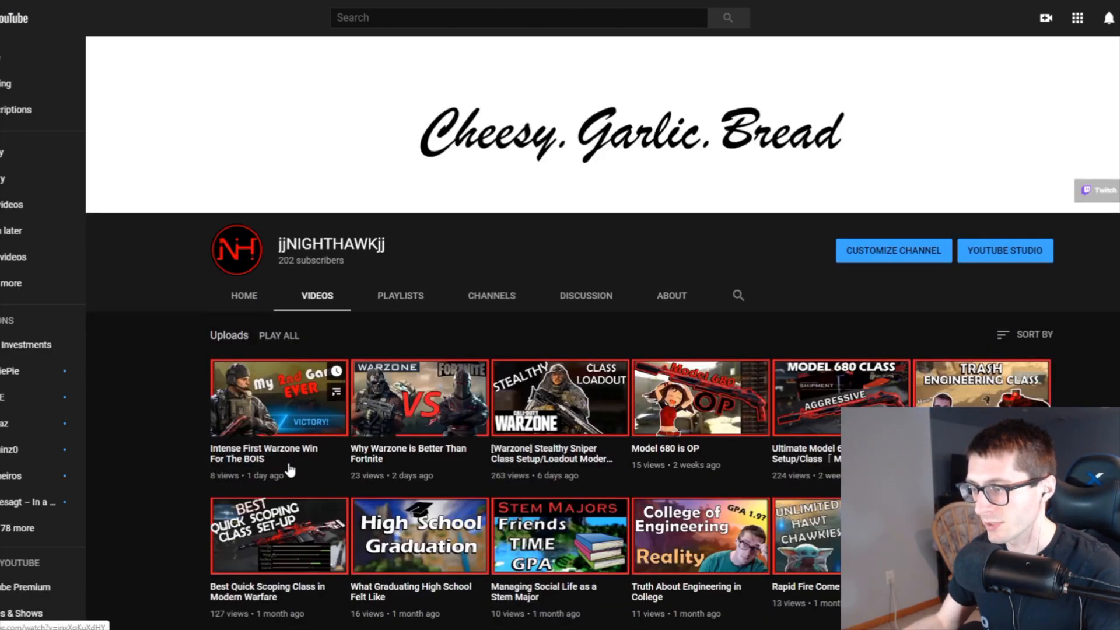
left_click(279, 397)
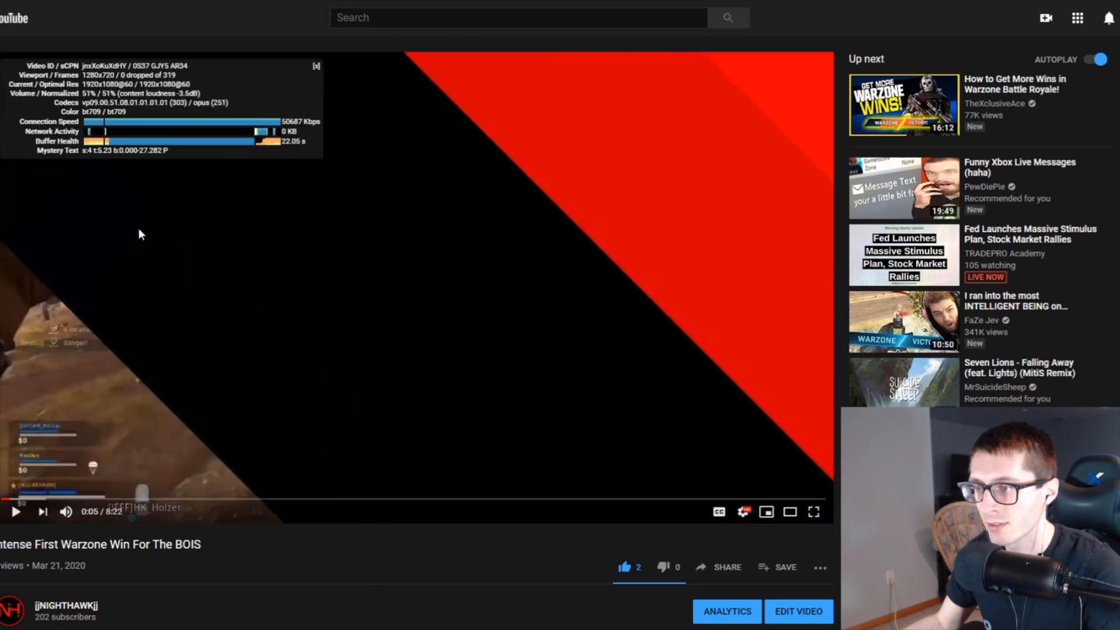
mouse_move(298, 103)
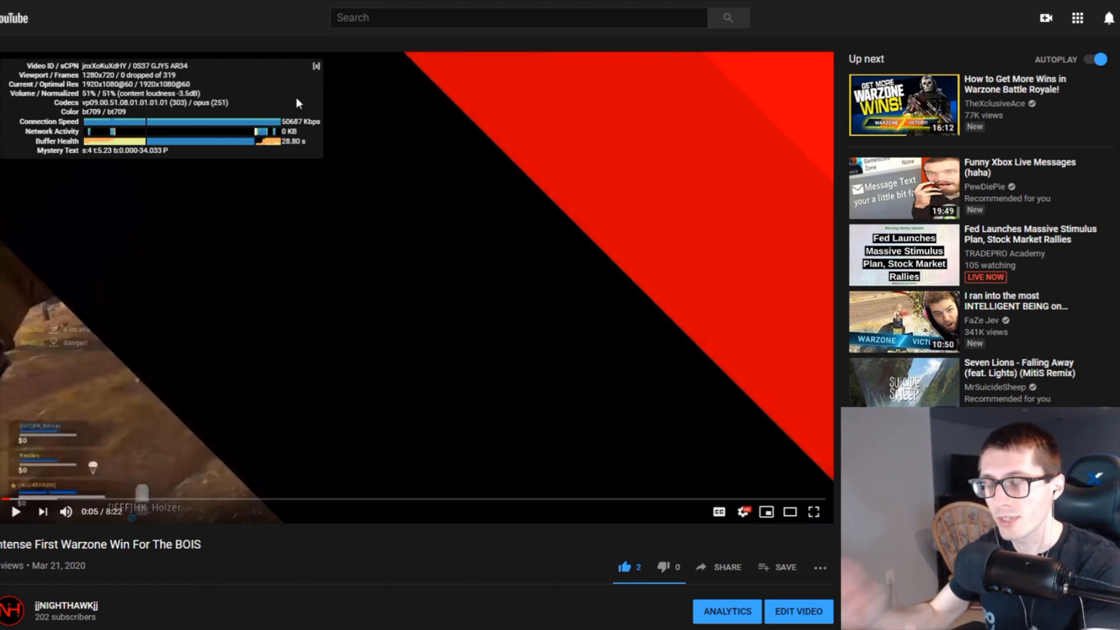
mouse_move(368, 337)
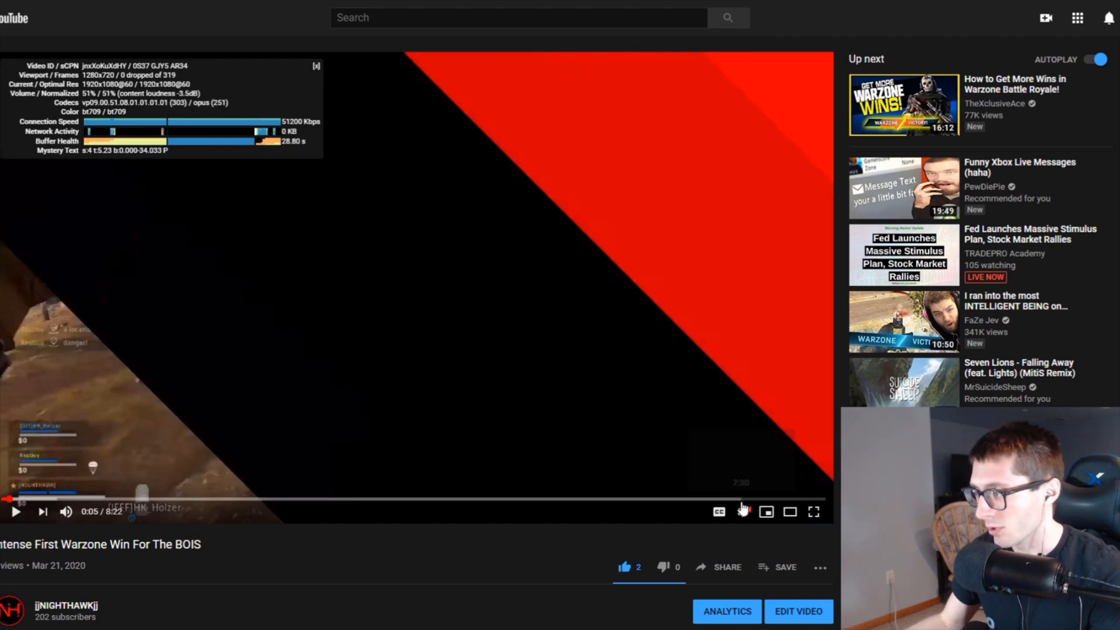
Bring up the Warzone win video's quality list, showing options up to 1440p60
left_click(743, 511)
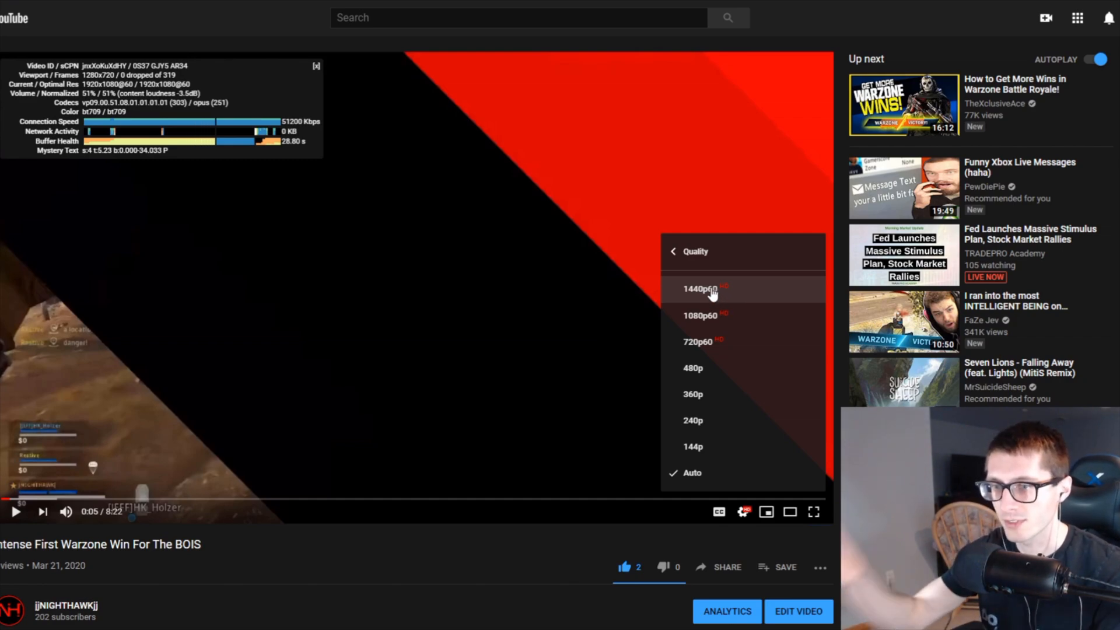
mouse_move(756, 42)
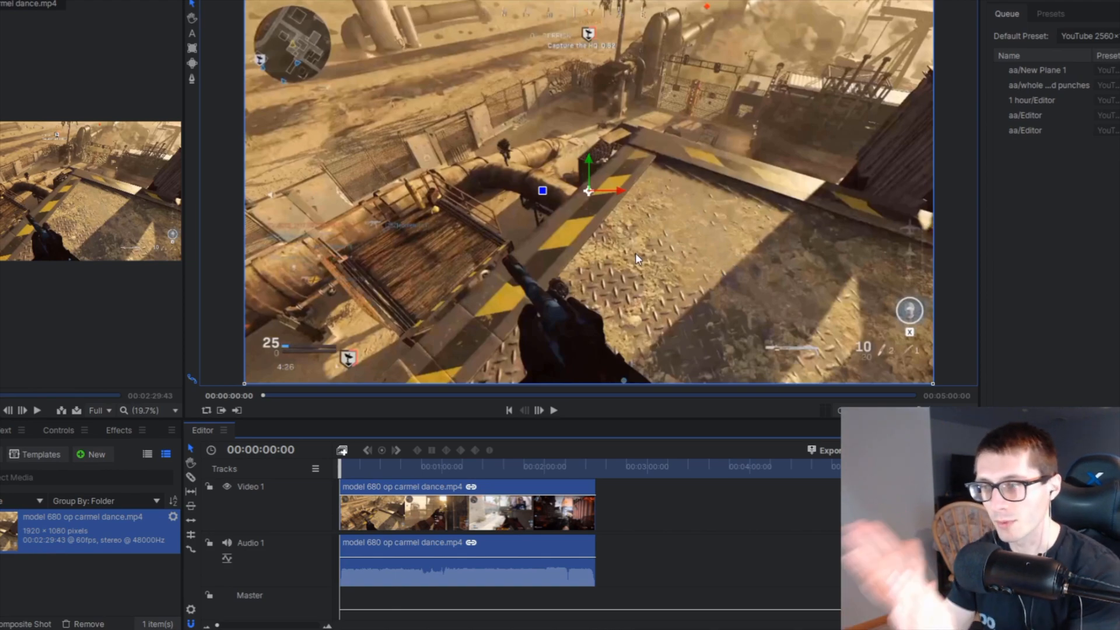
mouse_move(639, 246)
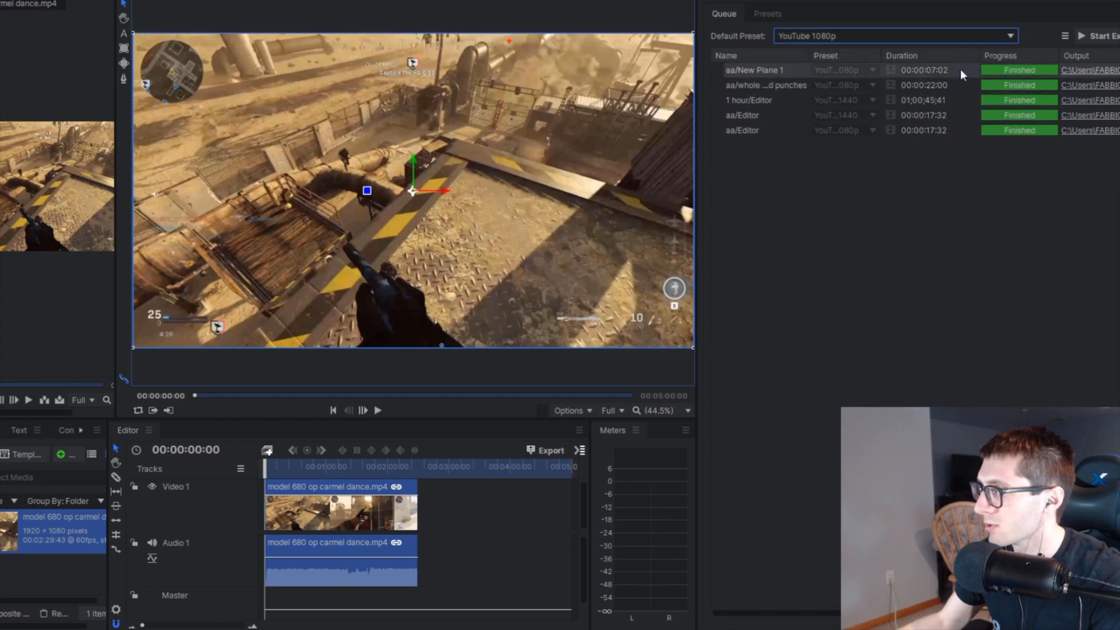
Review the YouTube 1080p preset (1920x1080 at 24 Mbps) and close its settings
right_click(773, 279)
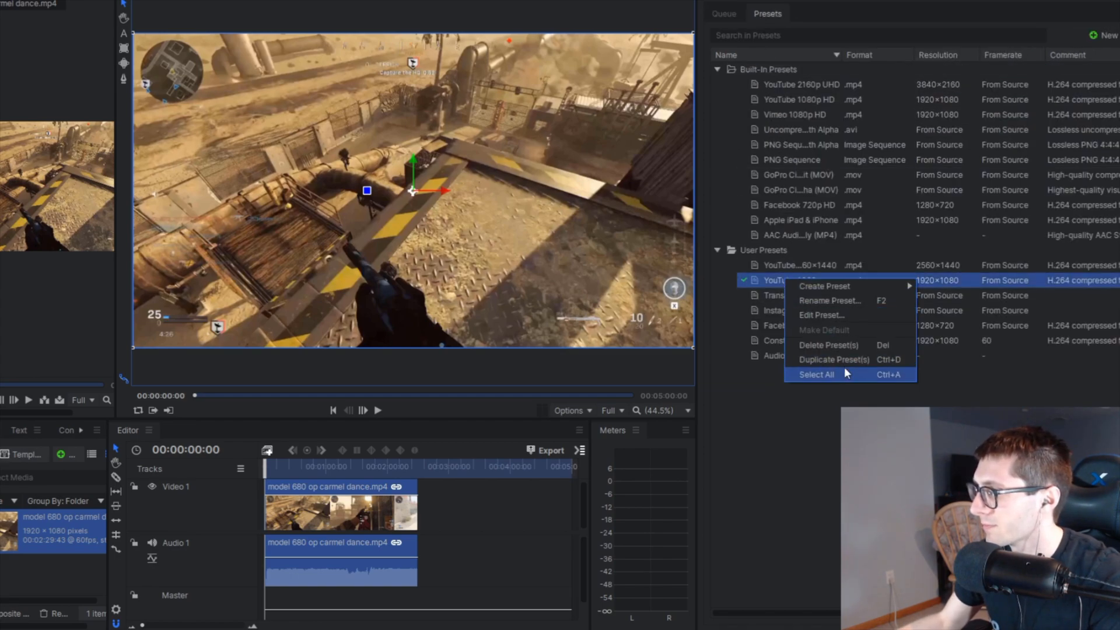
left_click(820, 315)
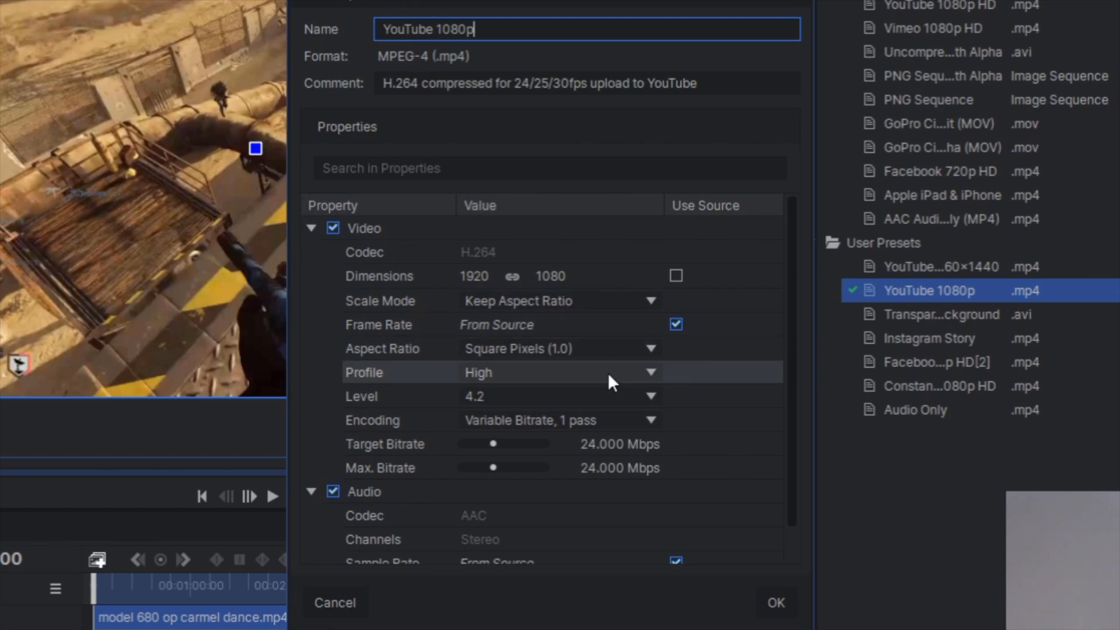
mouse_move(584, 476)
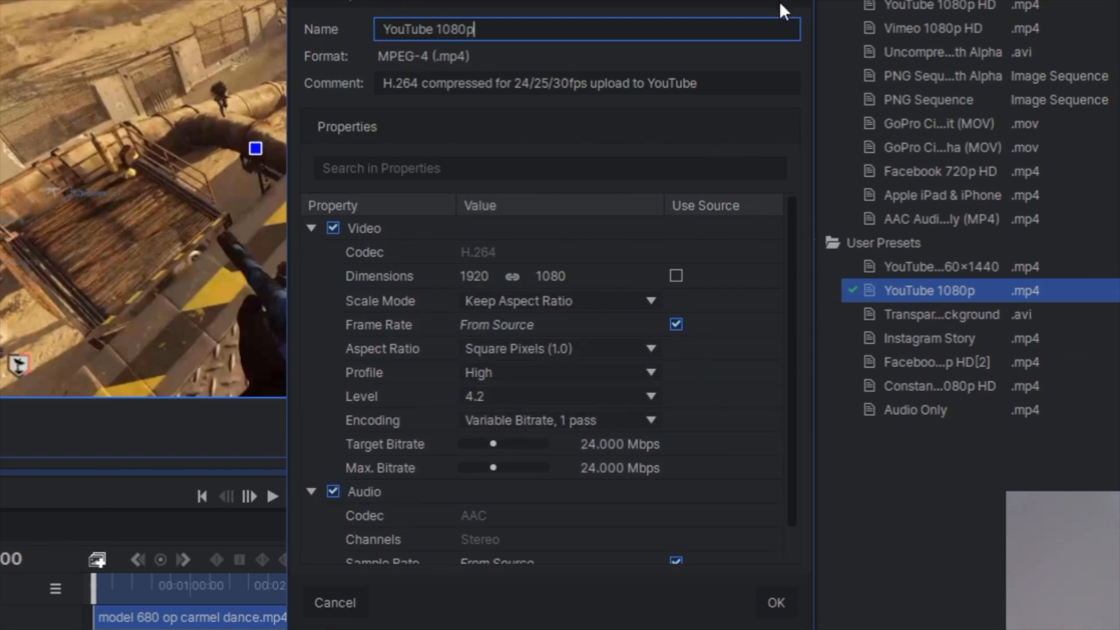
mouse_move(789, 7)
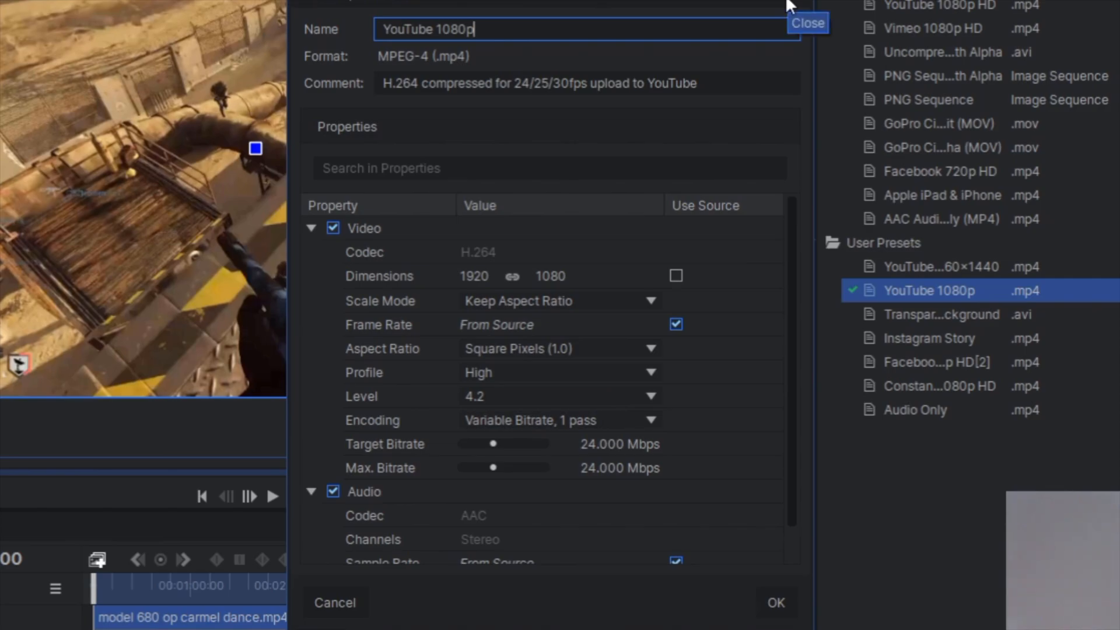
left_click(807, 23)
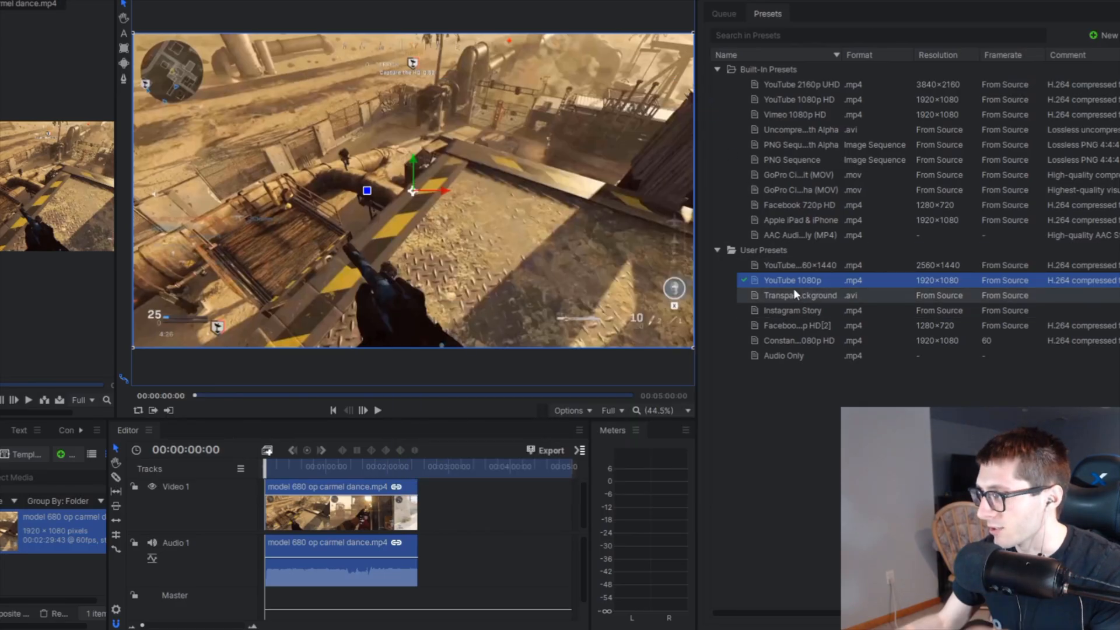
double_click(792, 265)
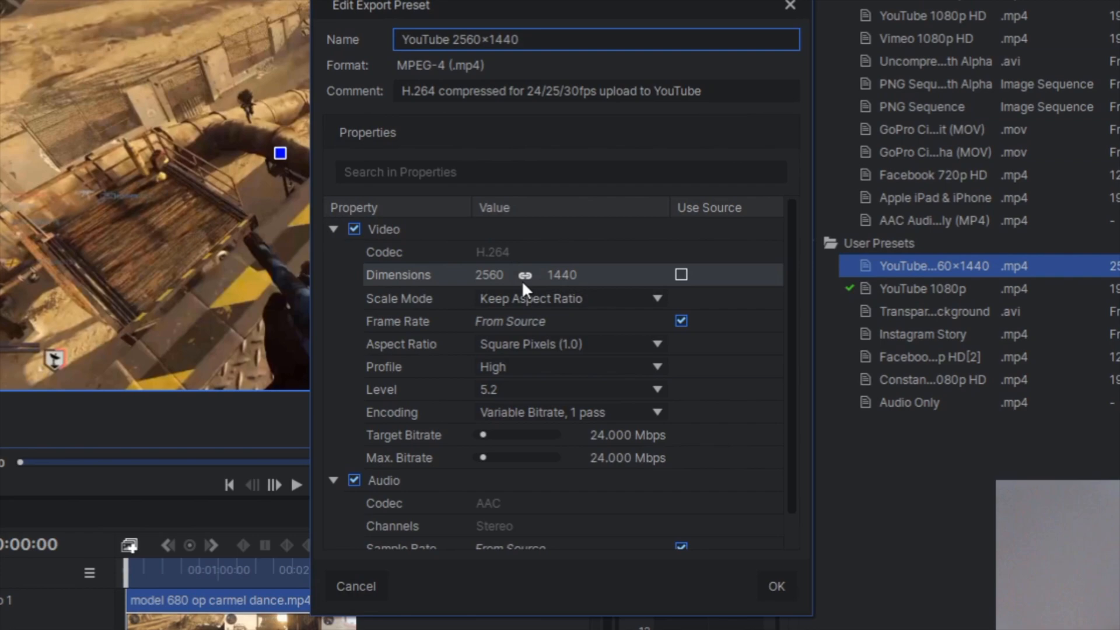
mouse_move(578, 294)
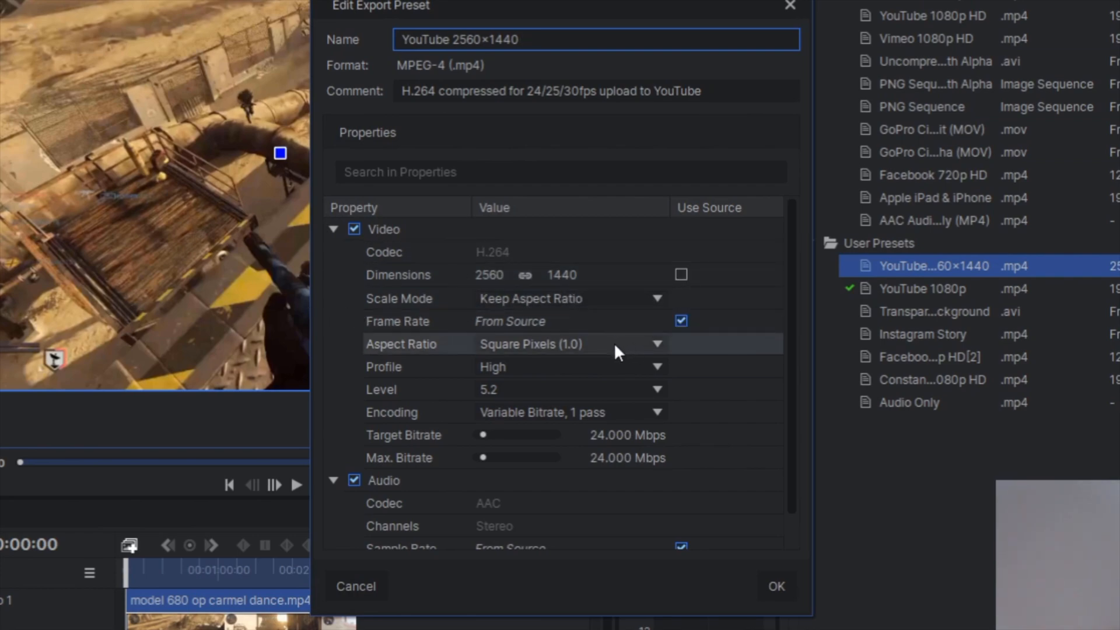
mouse_move(427, 402)
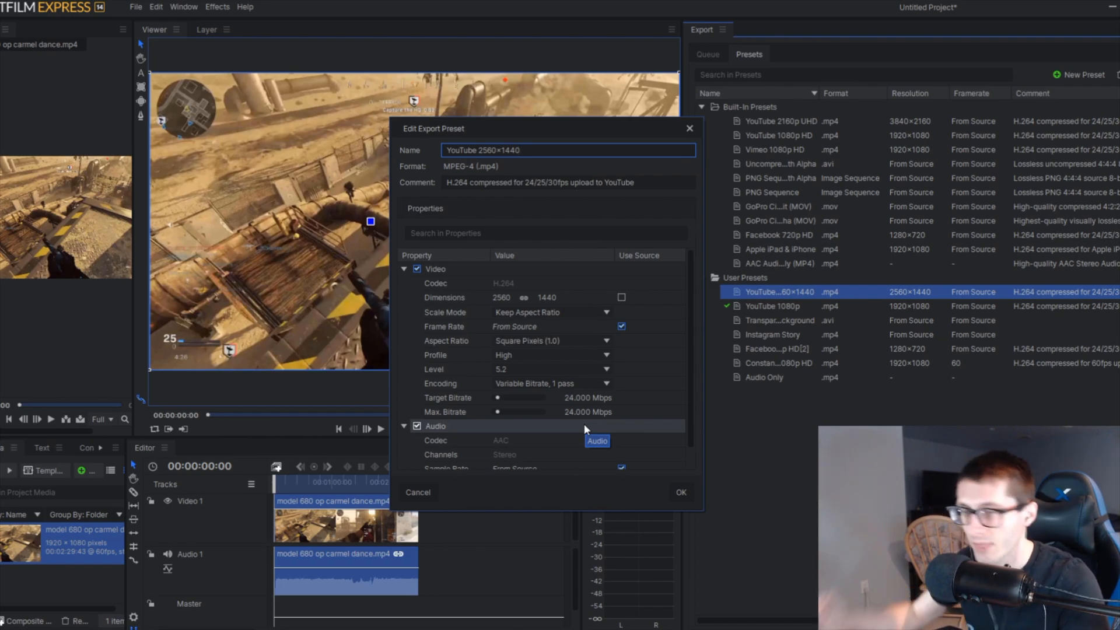
scroll("down", 3)
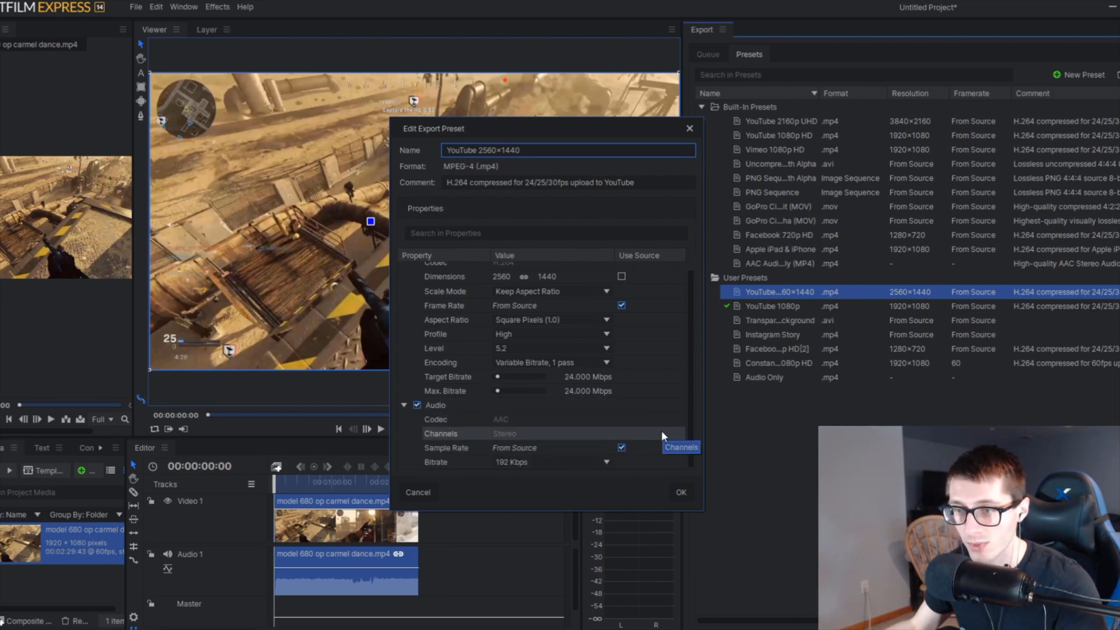
mouse_move(652, 475)
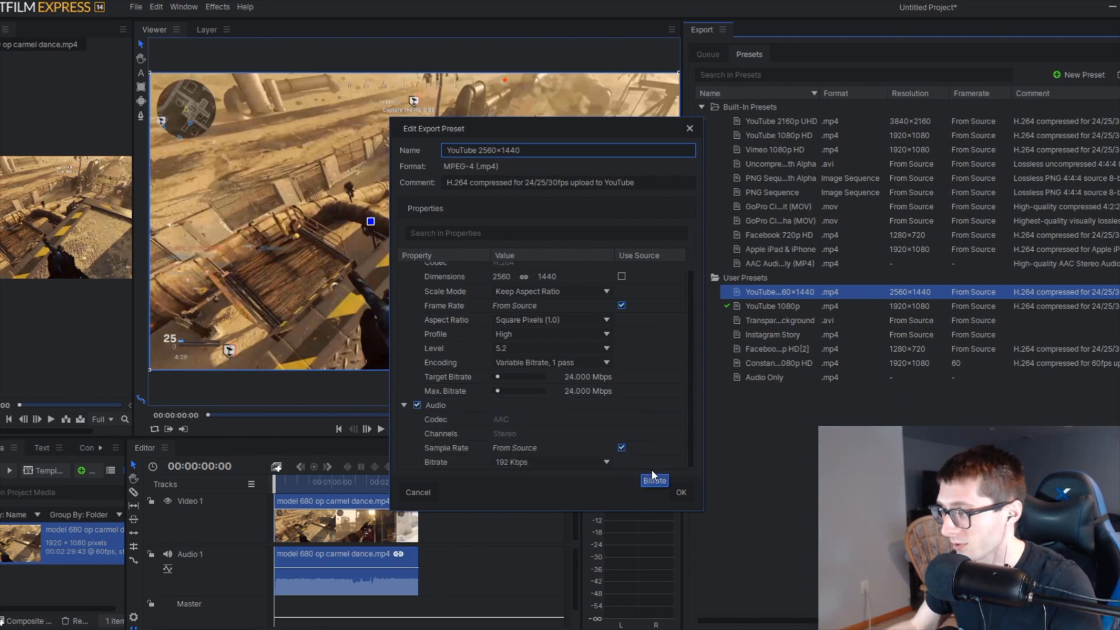
left_click(678, 493)
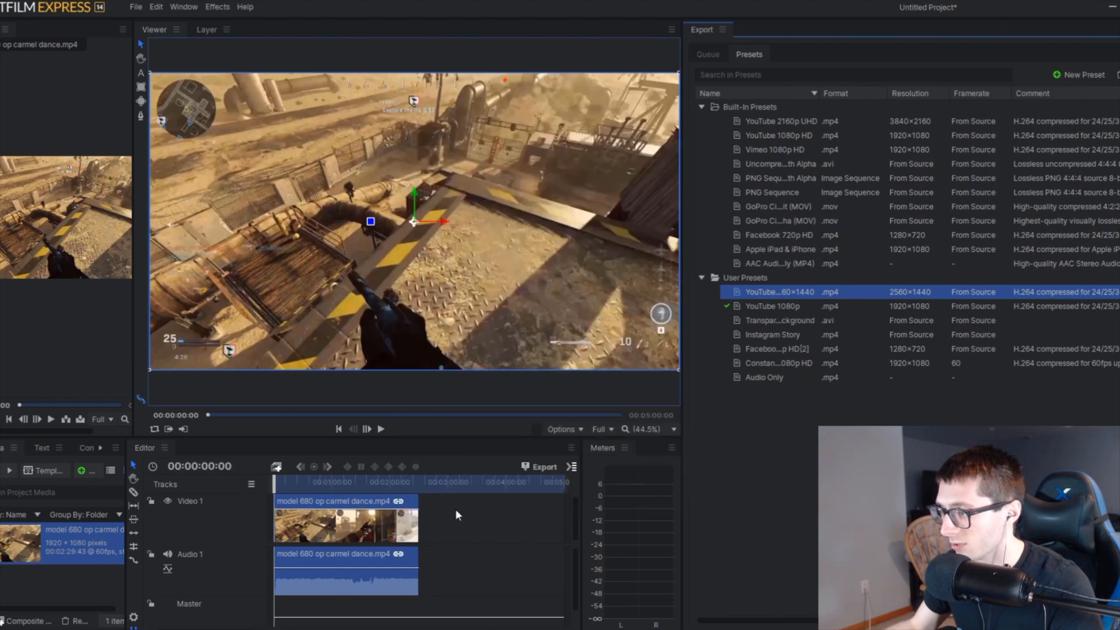
left_click(543, 466)
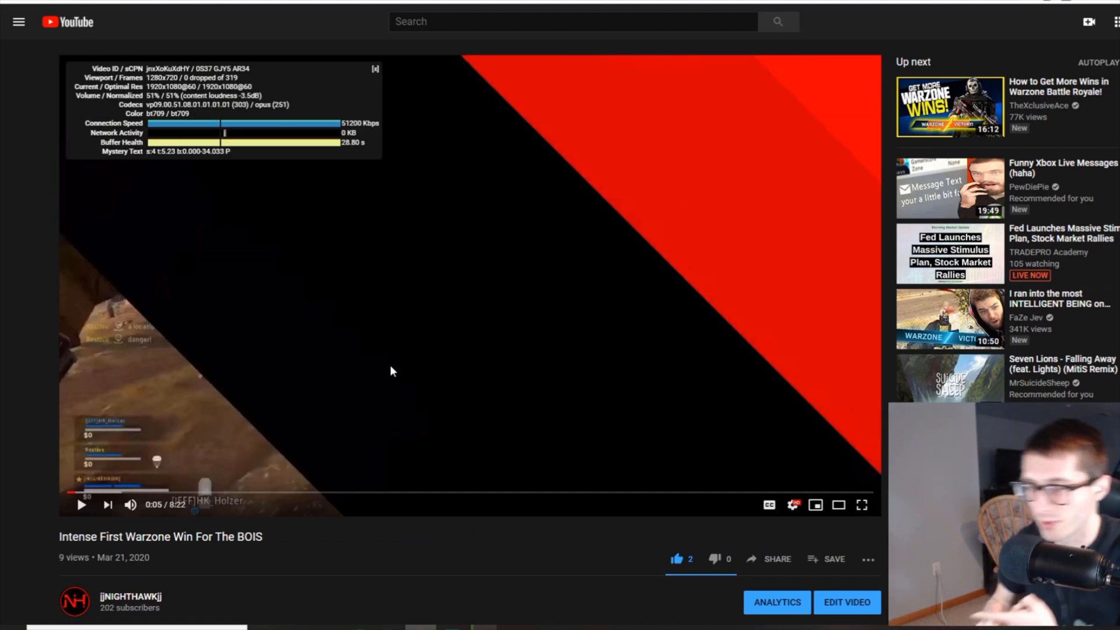
Bring up the uploaded Warzone win video with its stats panel listing the vp09 codec
left_click(862, 505)
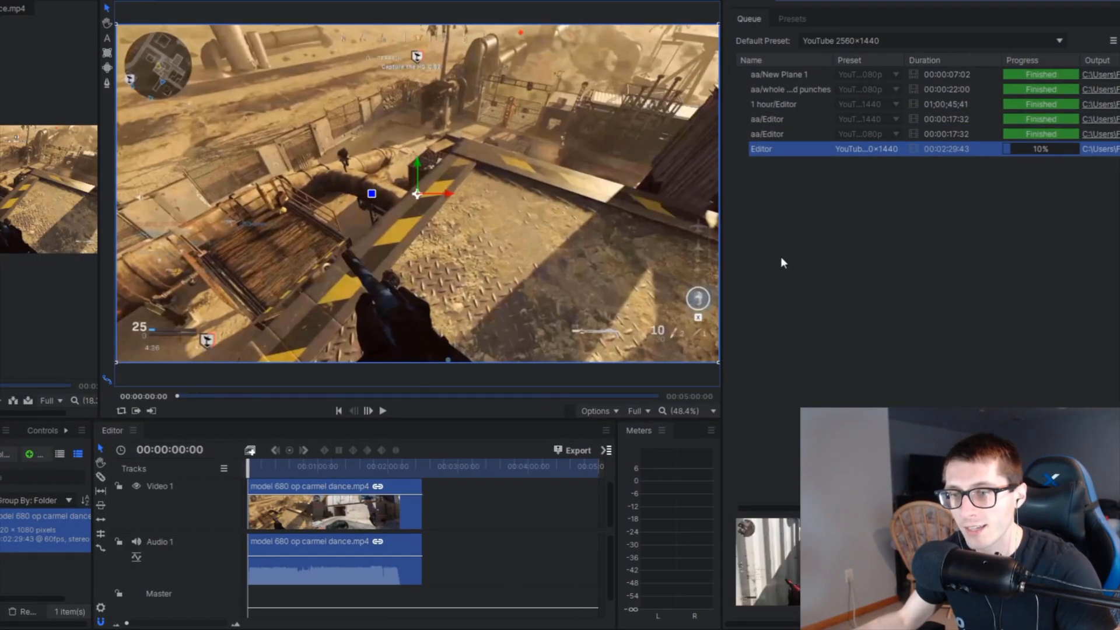
mouse_move(806, 276)
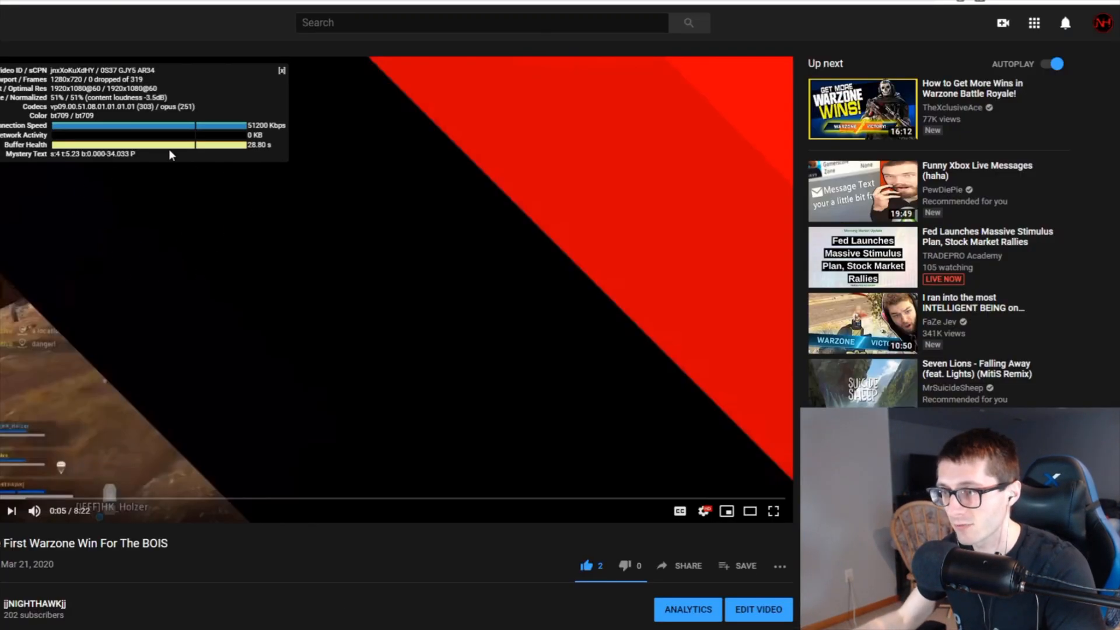
mouse_move(214, 246)
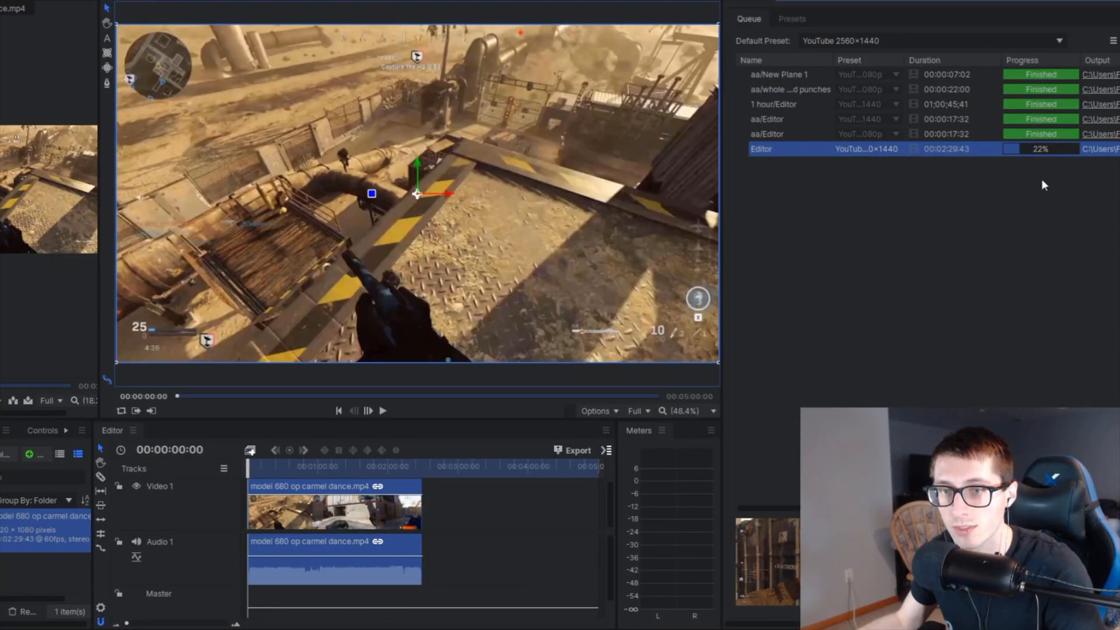
mouse_move(859, 191)
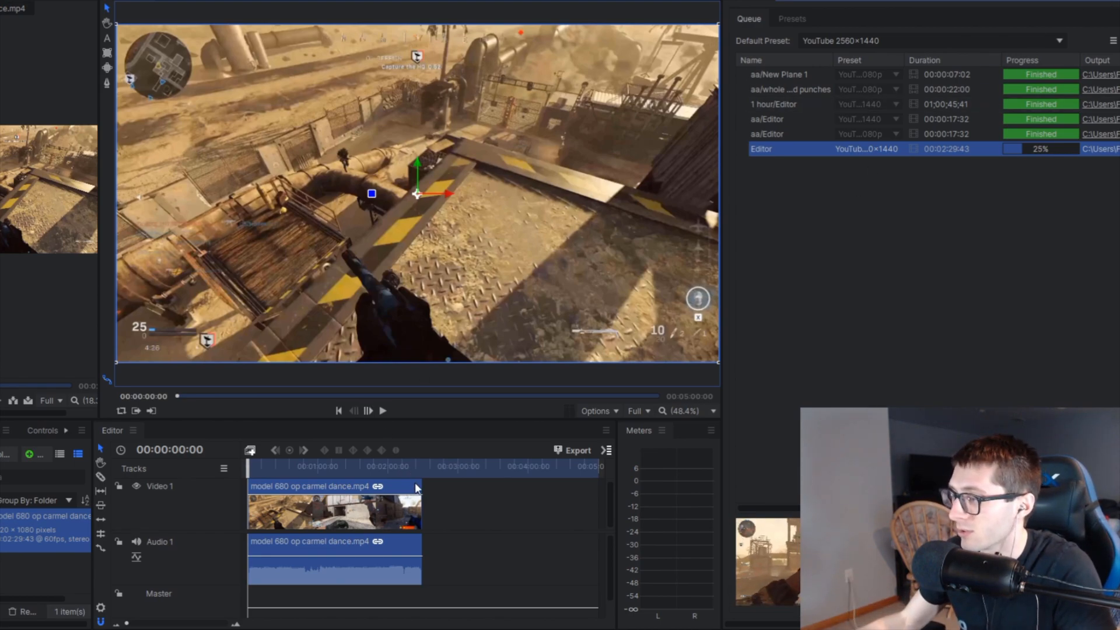
mouse_move(912, 380)
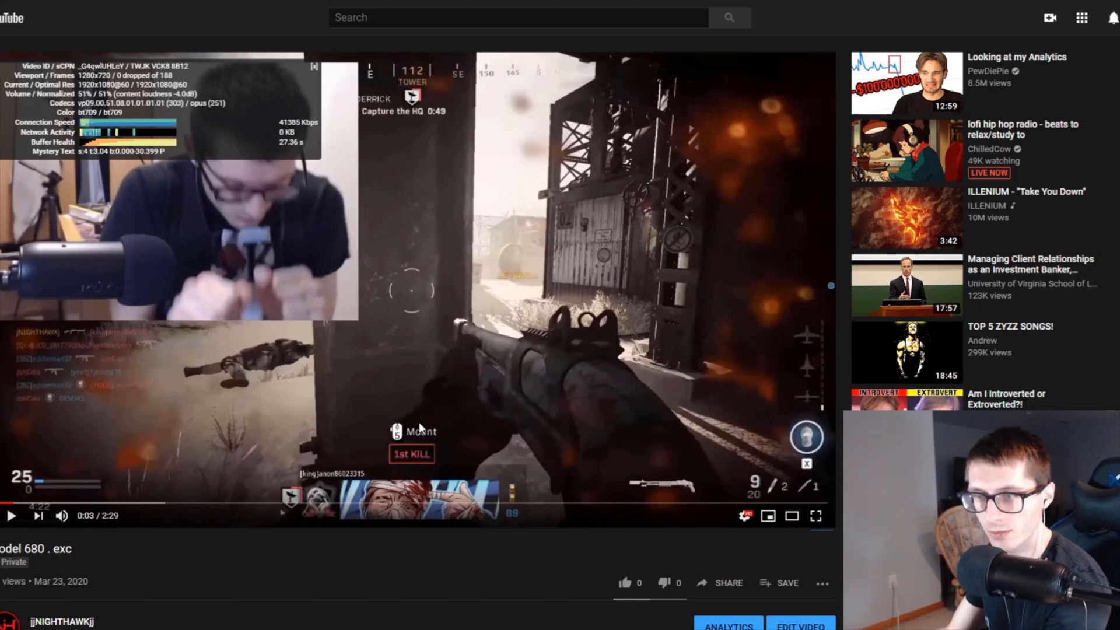
mouse_move(185, 295)
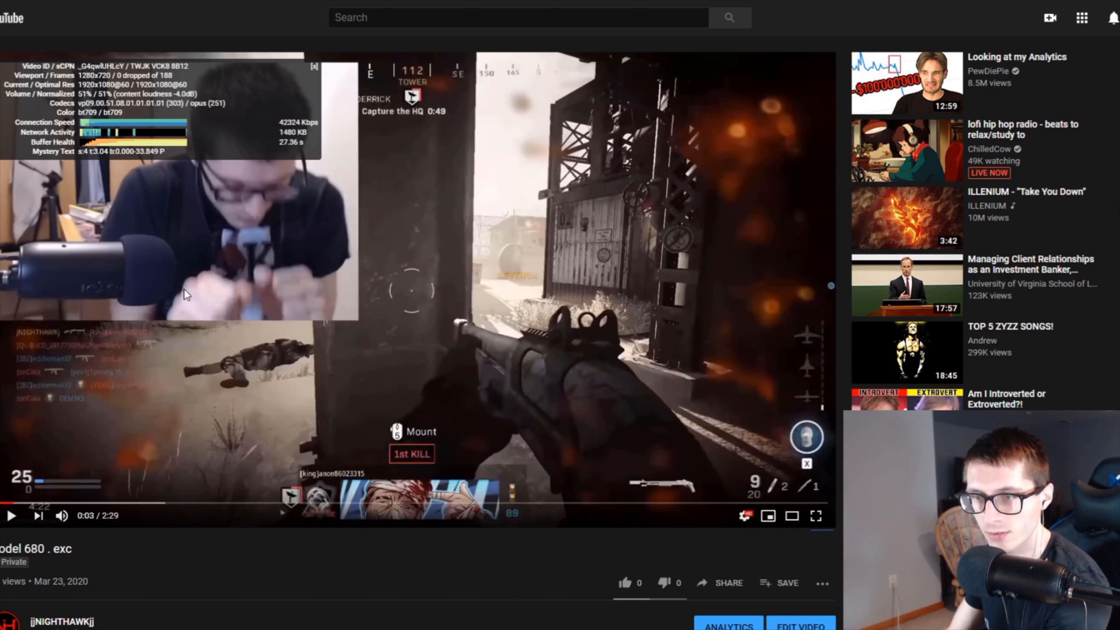
mouse_move(110, 127)
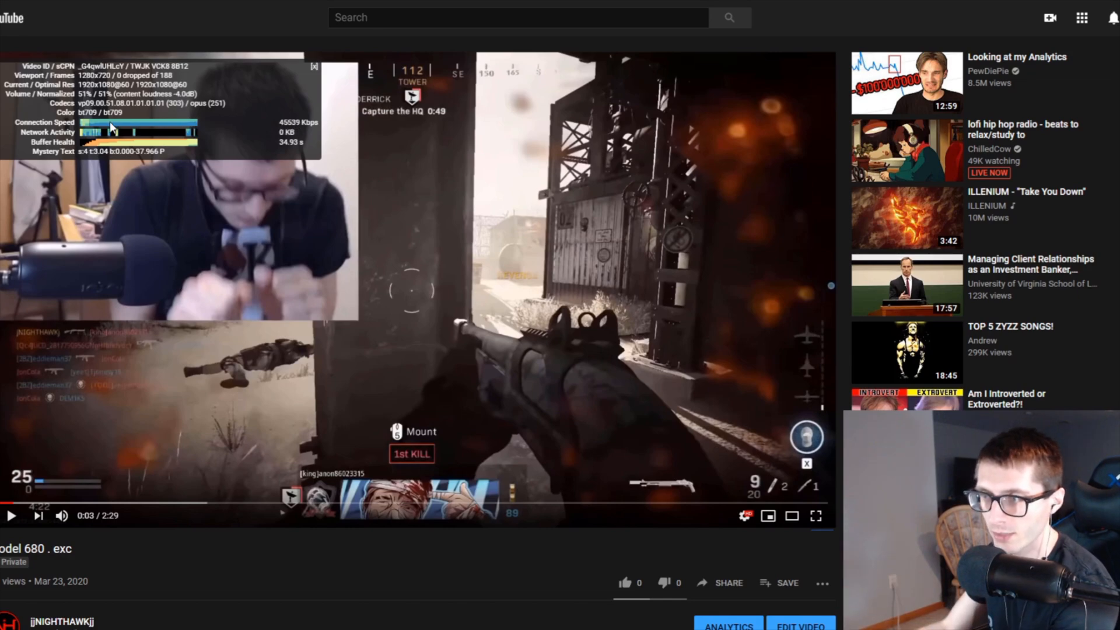